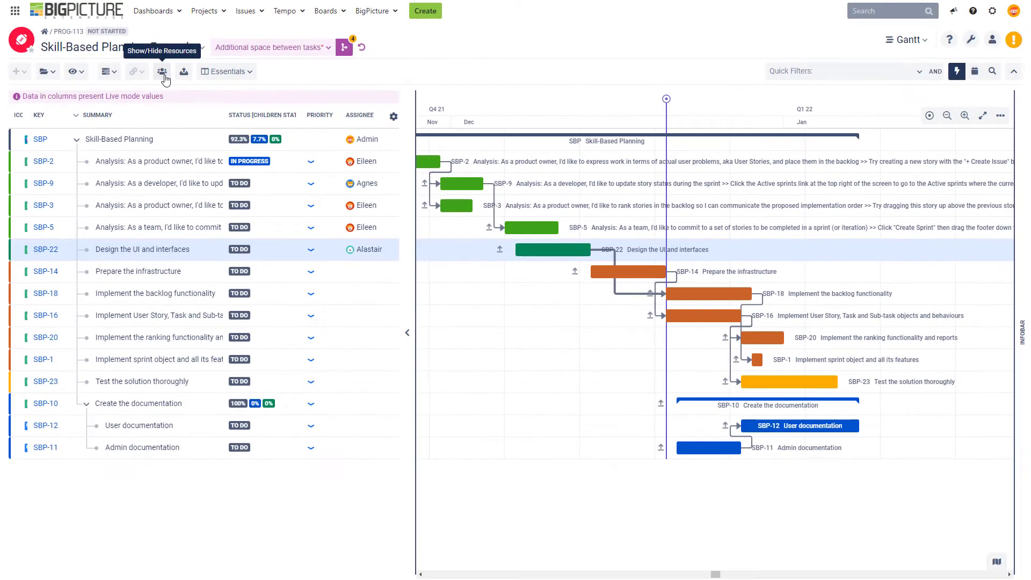
# Reveal the resources panel with per-user workload for Agnes, Alastair, Eileen and unassigned work
pyautogui.click(163, 71)
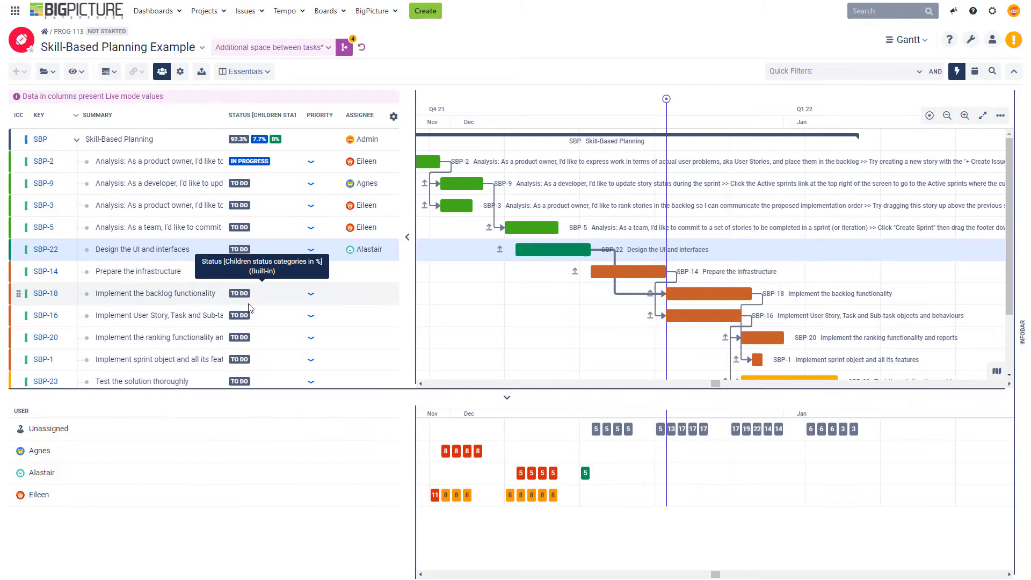
pyautogui.moveTo(498, 494)
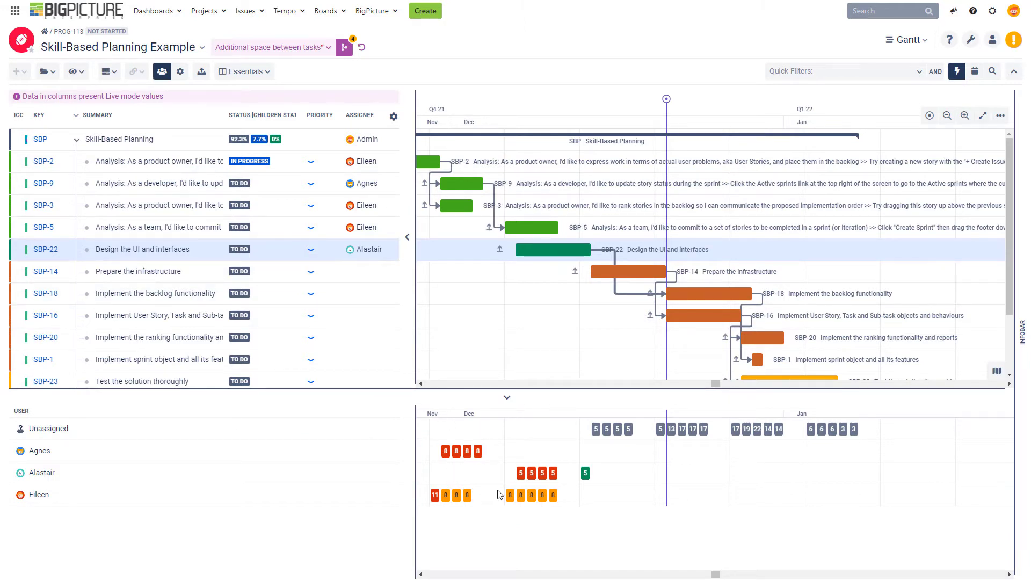
pyautogui.moveTo(511, 494)
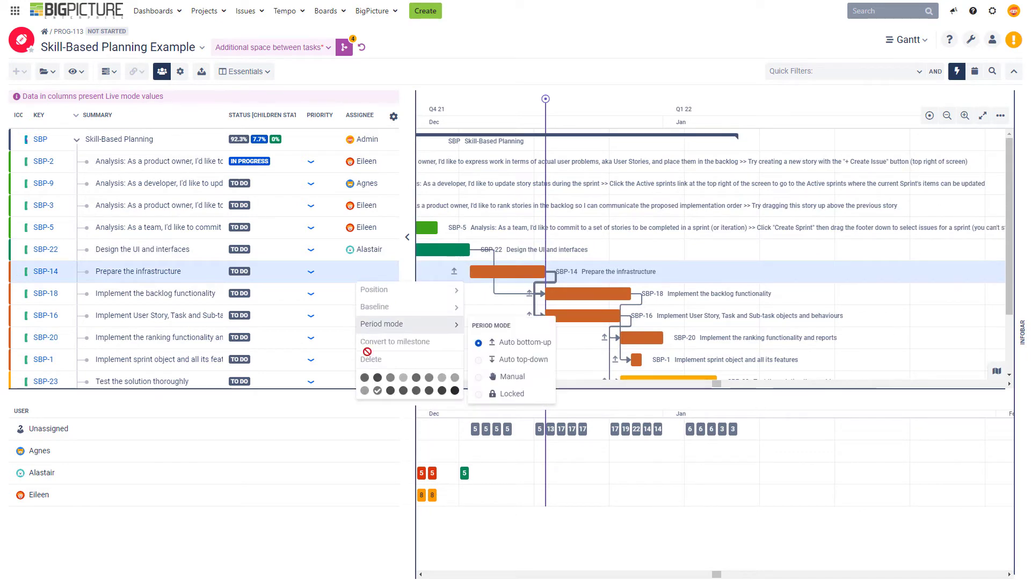
# Close the SBP-14 context menu, leaving Prepare the infrastructure on automatic bottom-up scheduling
pyautogui.click(338, 277)
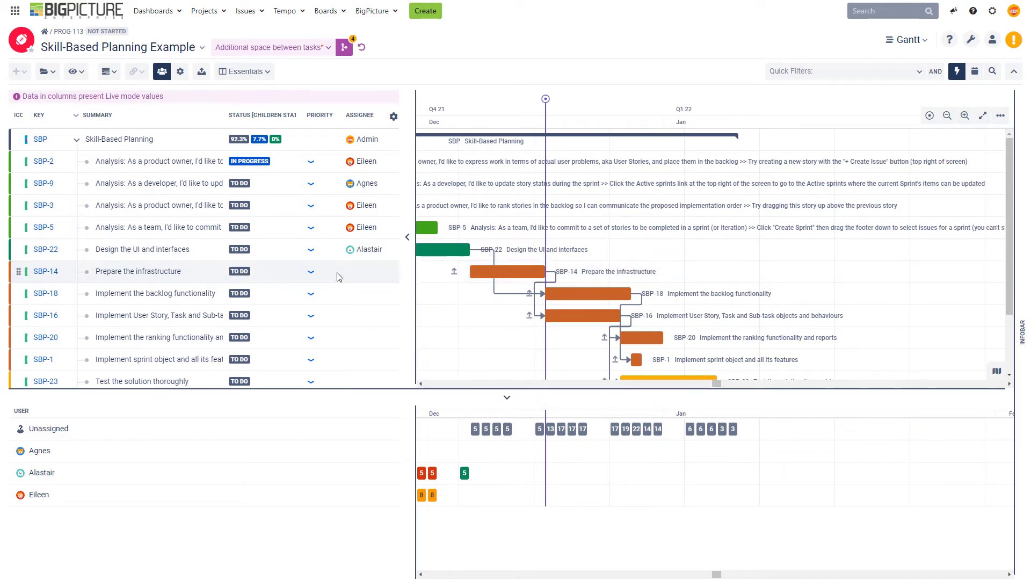
pyautogui.moveTo(360, 277)
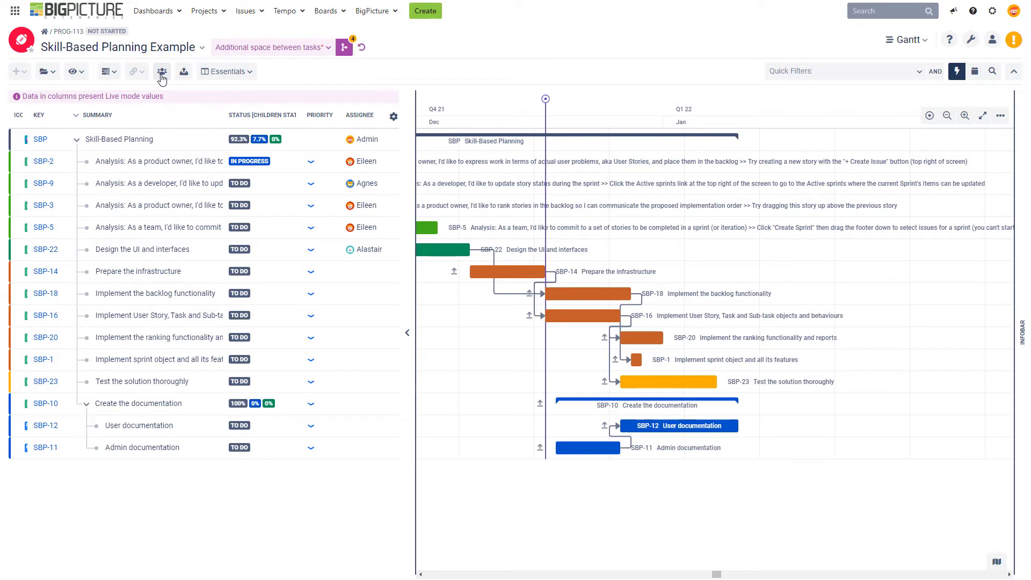
pyautogui.moveTo(257, 117)
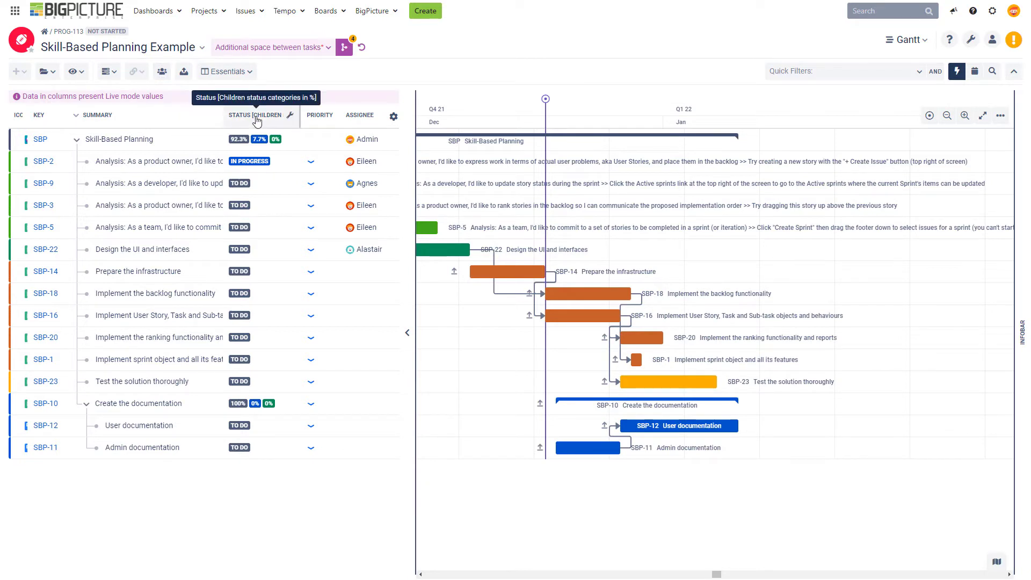
pyautogui.moveTo(485, 74)
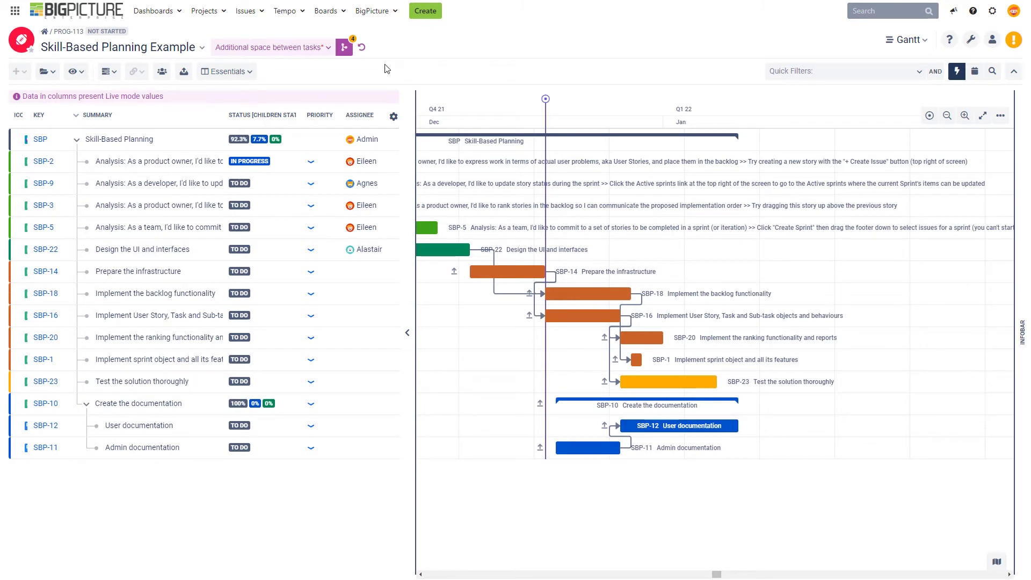
pyautogui.moveTo(343, 48)
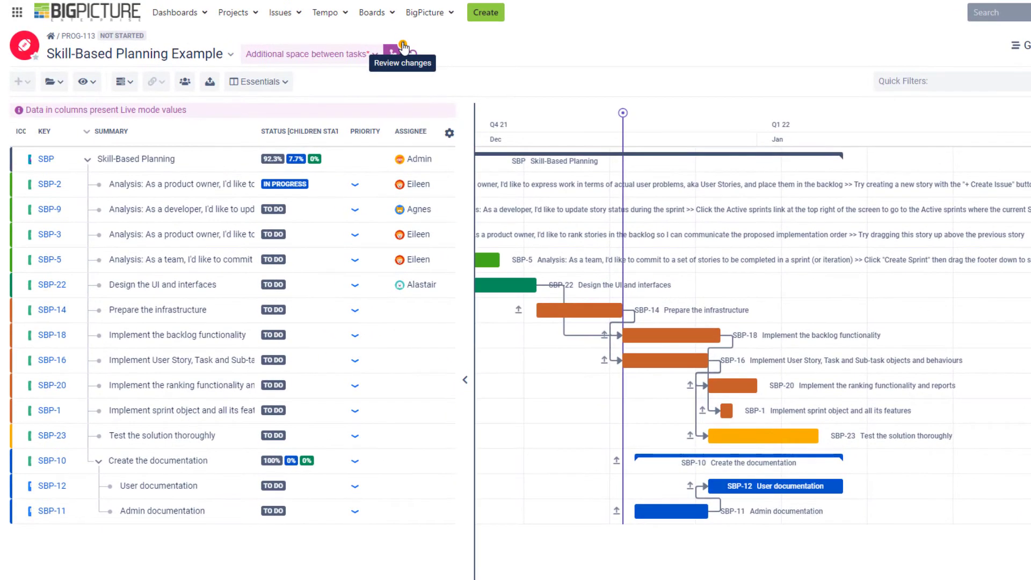
# Review the scenario history and confirm Merge to live, returning the Gantt to the Live version
pyautogui.click(393, 54)
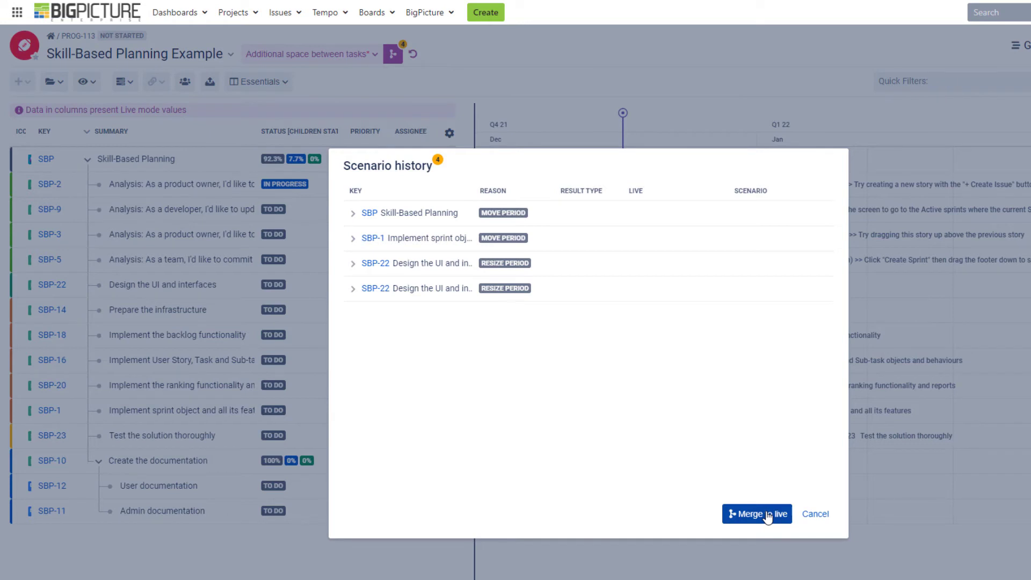
pyautogui.click(758, 513)
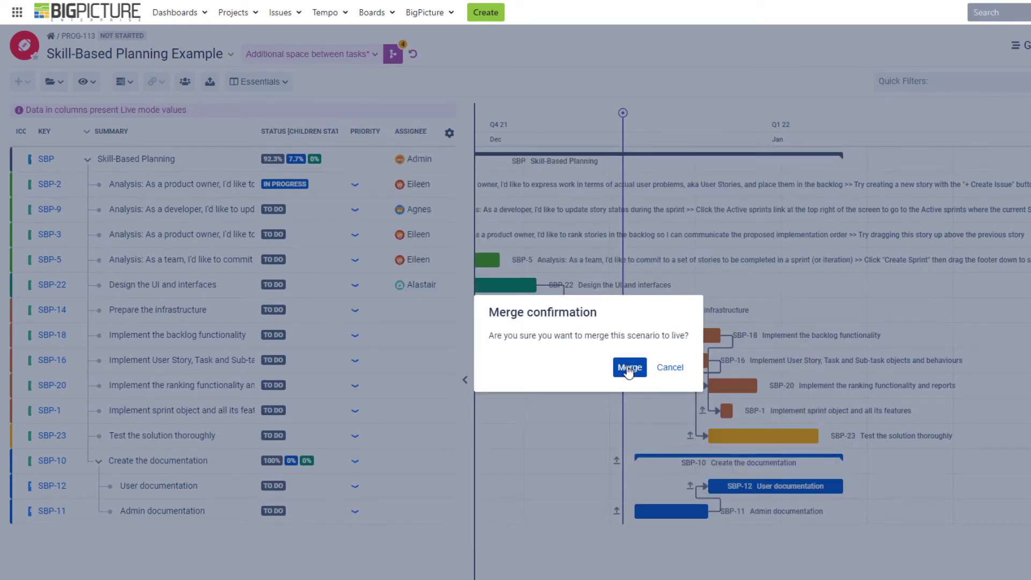
pyautogui.click(629, 367)
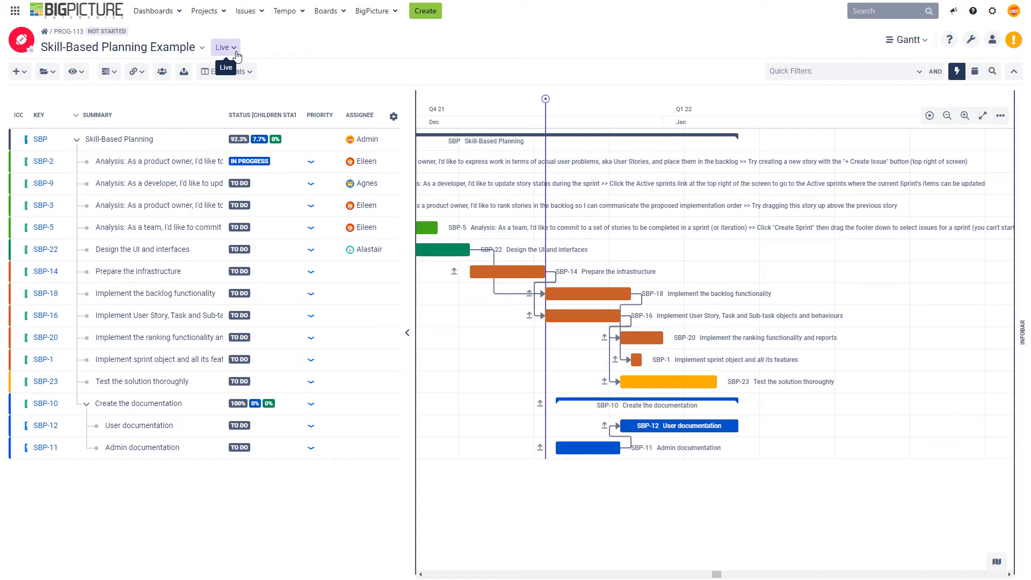
pyautogui.moveTo(388, 75)
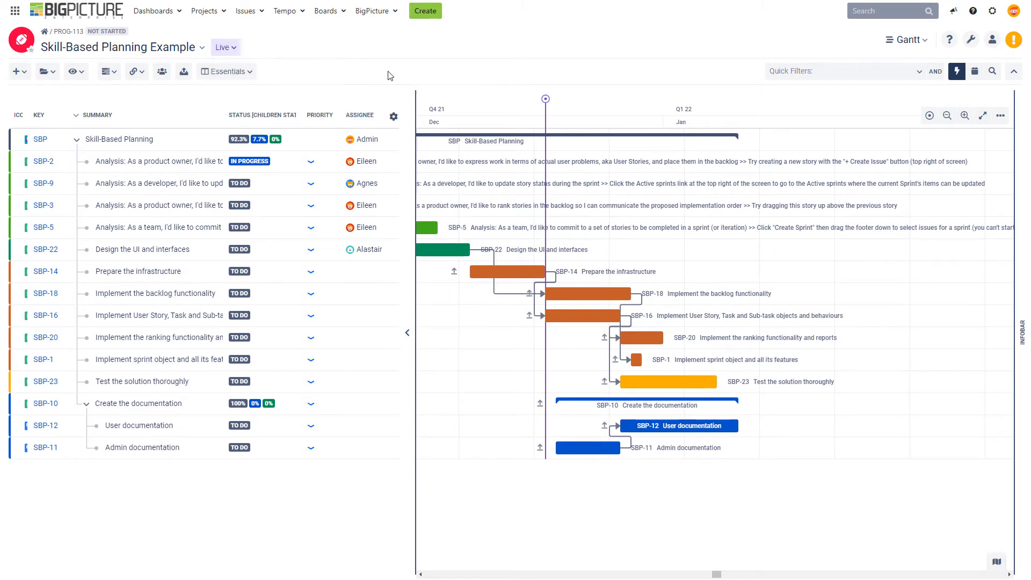